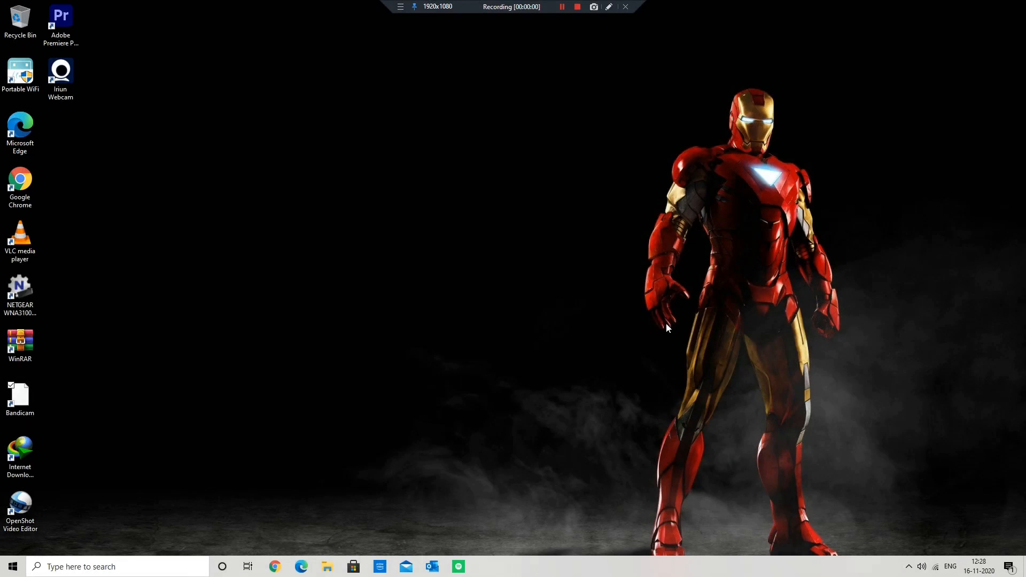
{"action": "mouse_move", "coordinate": [430, 270]}
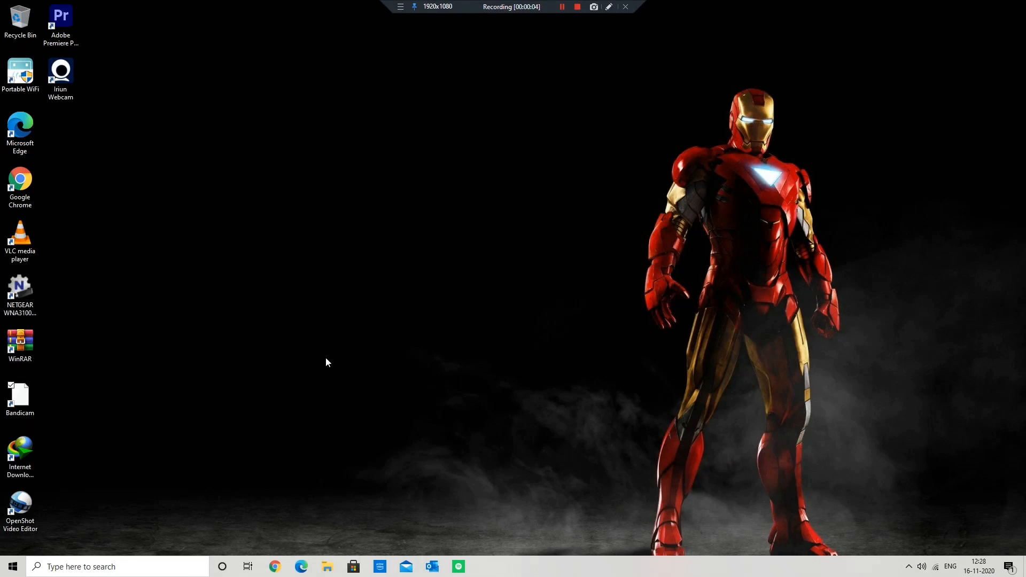
{"action": "mouse_move", "coordinate": [394, 228]}
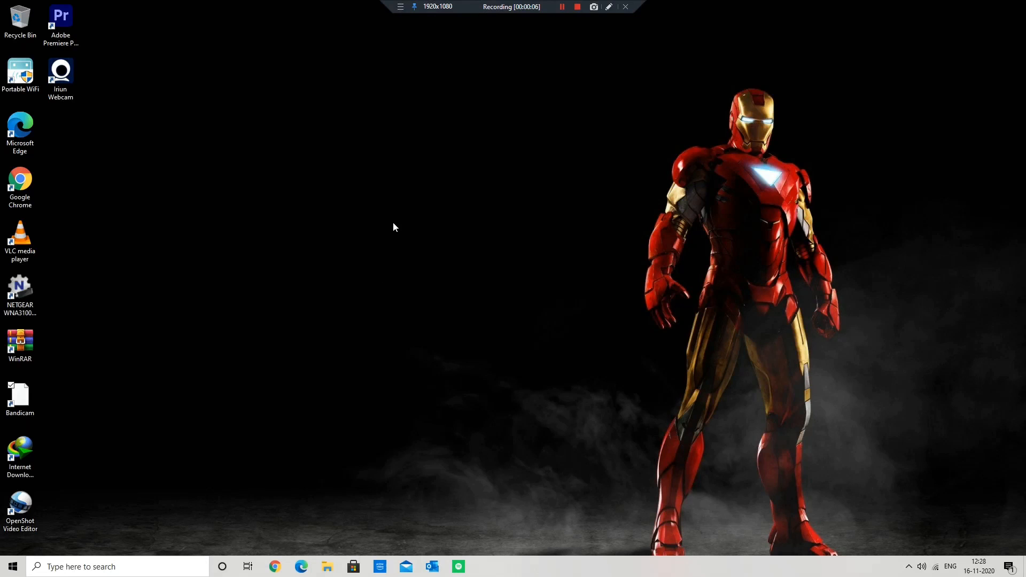
{"action": "mouse_move", "coordinate": [420, 277]}
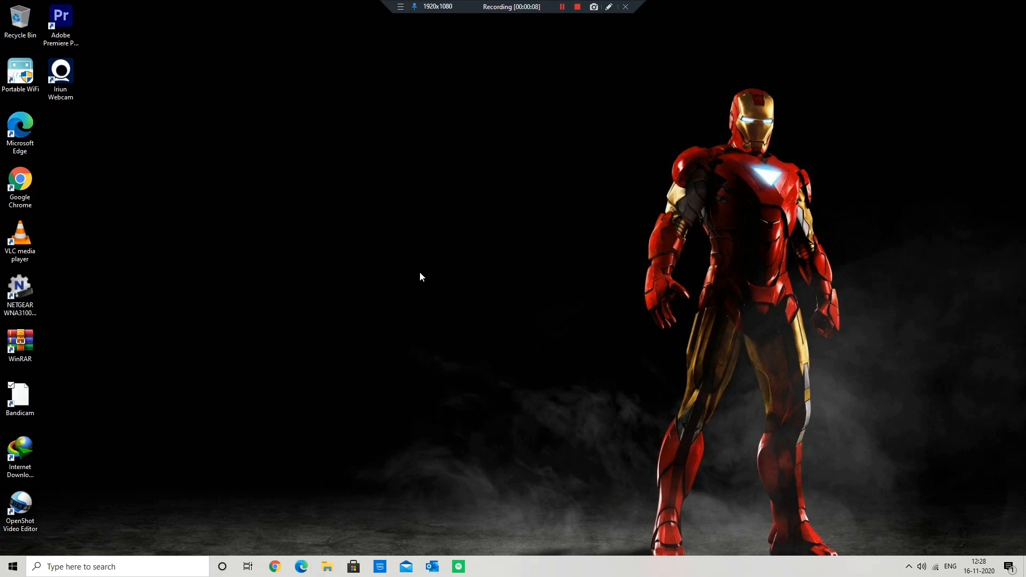
{"action": "mouse_move", "coordinate": [891, 515]}
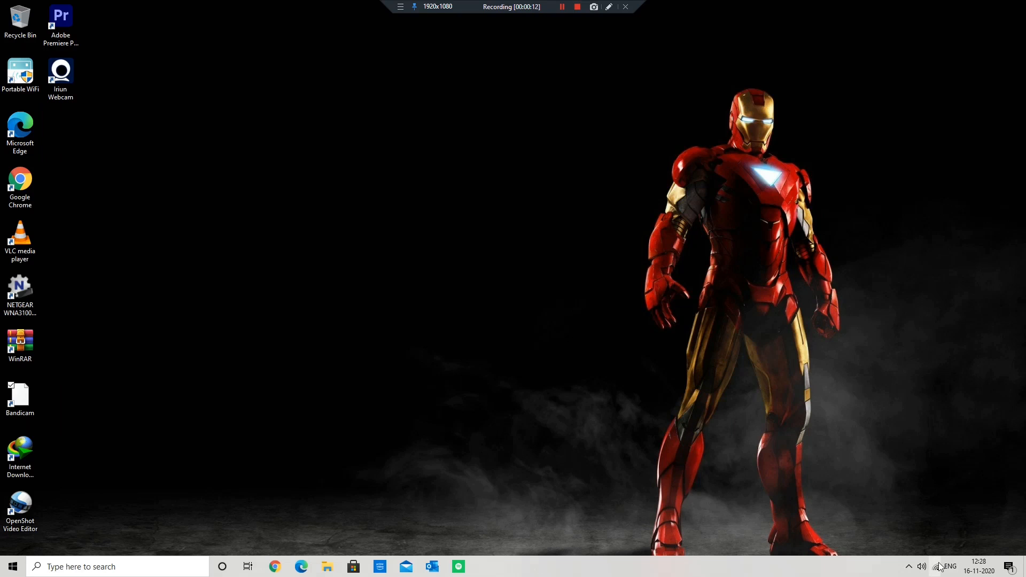
- Check the PC's Wi-Fi network, then browse to the Google Drive file link in Chrome
{"action": "left_click", "coordinate": [940, 567]}
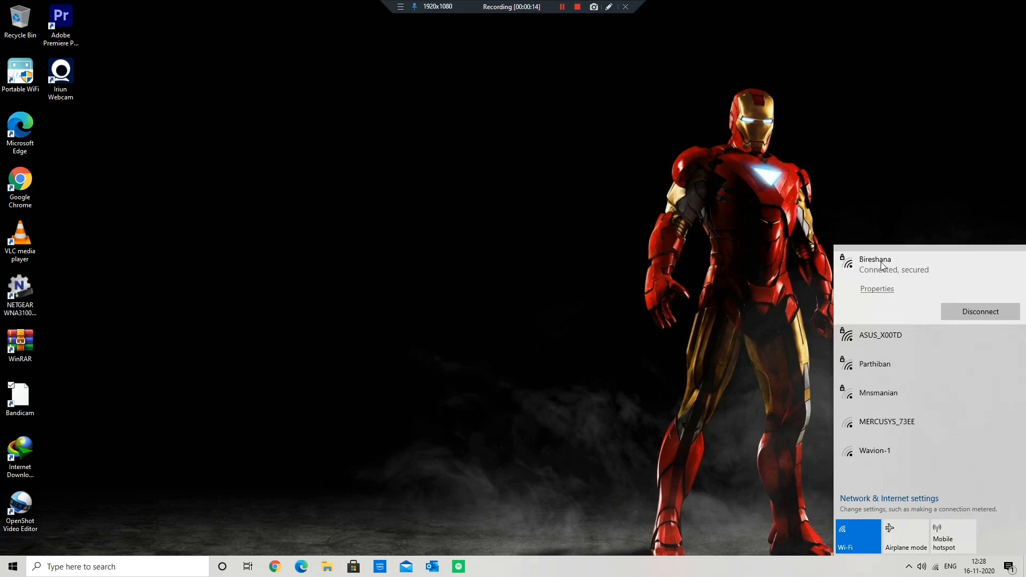
{"action": "mouse_move", "coordinate": [731, 322]}
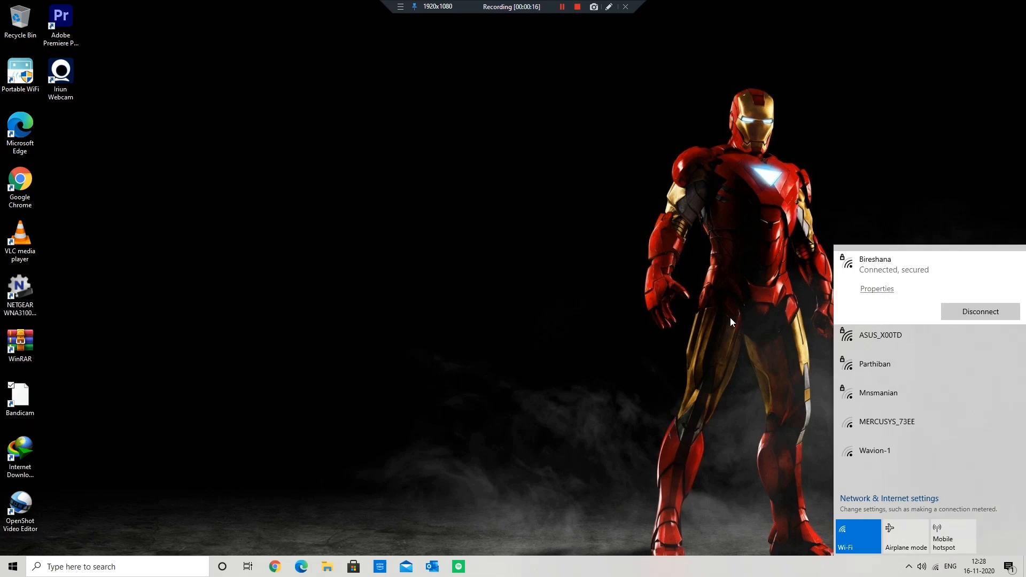
{"action": "left_click", "coordinate": [262, 569]}
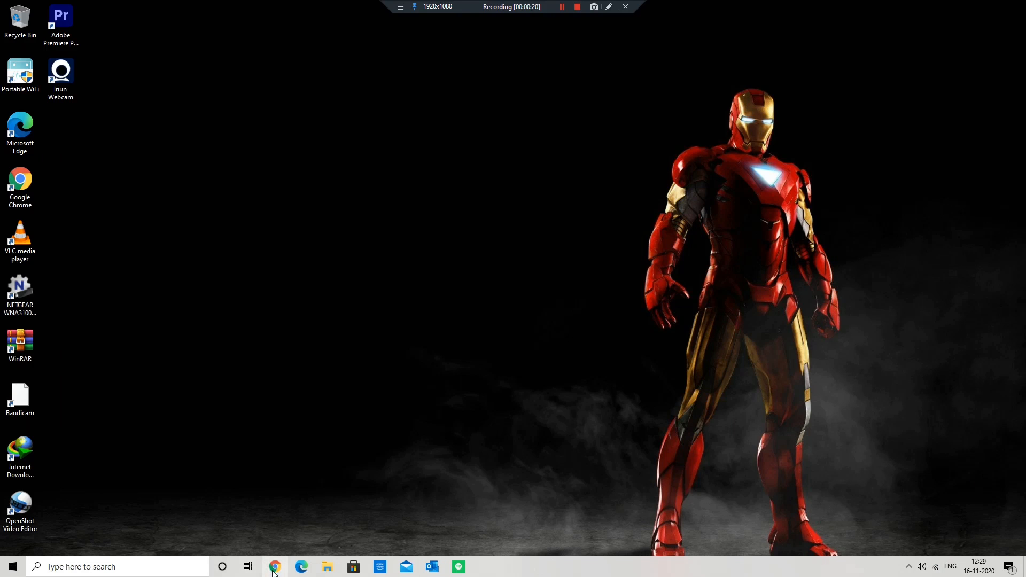
{"action": "left_click", "coordinate": [275, 567]}
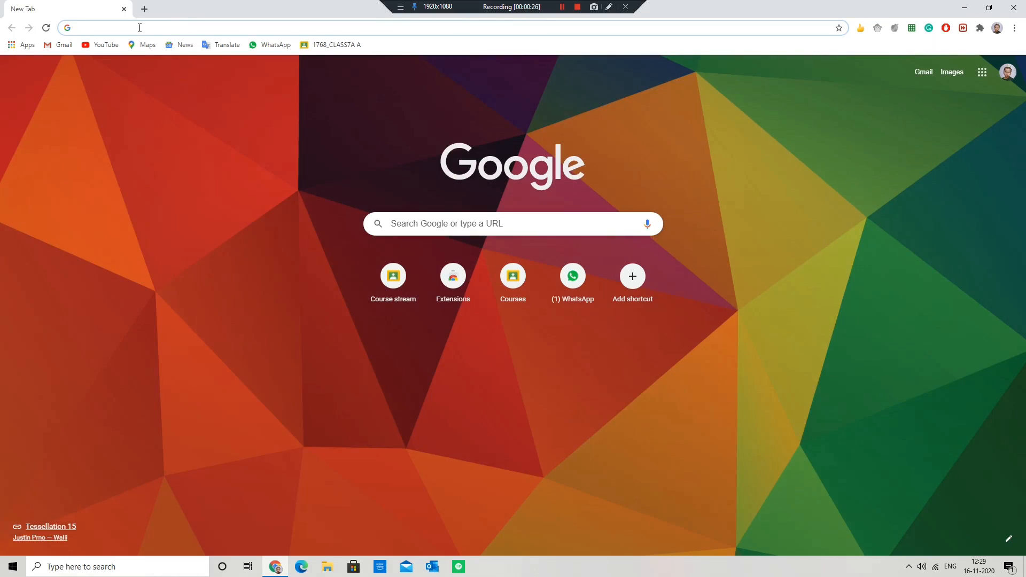
{"action": "type", "text": "https://drive.google.com/file/d/16Sfyu7fY5x1qUgUMoUhwfux4fLxA3wal/view"}
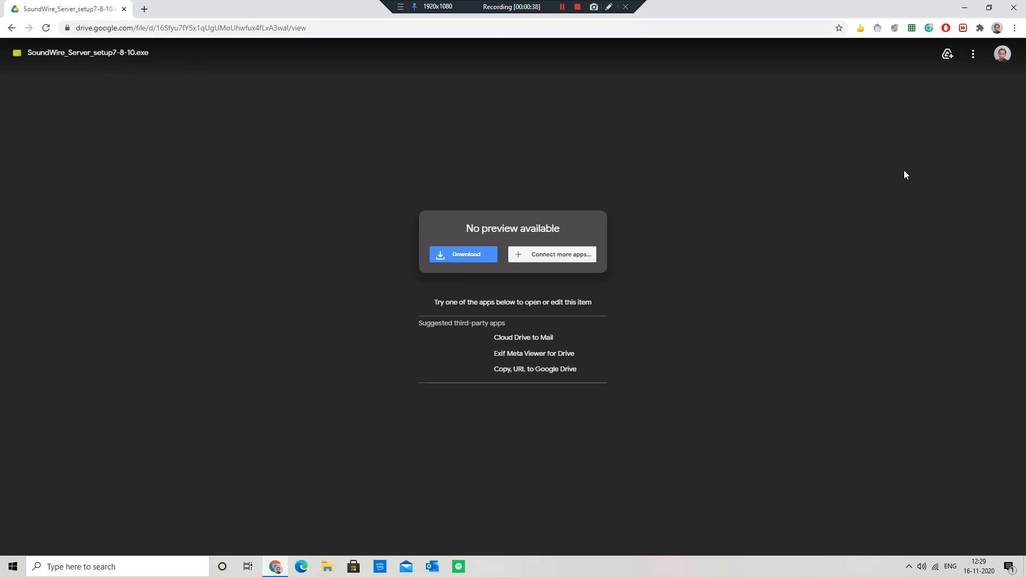
- Download SoundWire_Server_setup7-8-10.exe into Downloads\Programs
{"action": "left_click", "coordinate": [464, 254]}
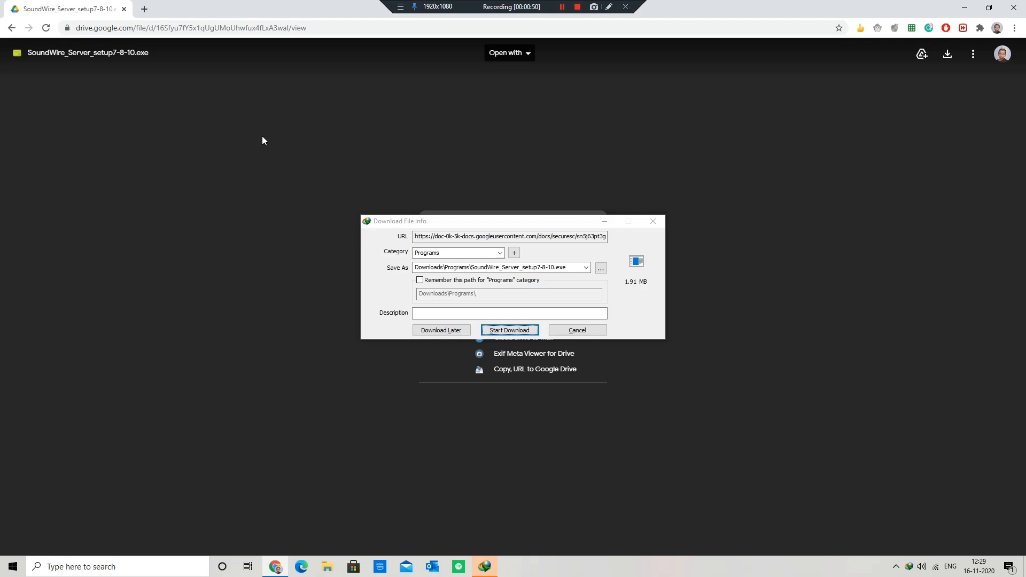
{"action": "left_click", "coordinate": [510, 330]}
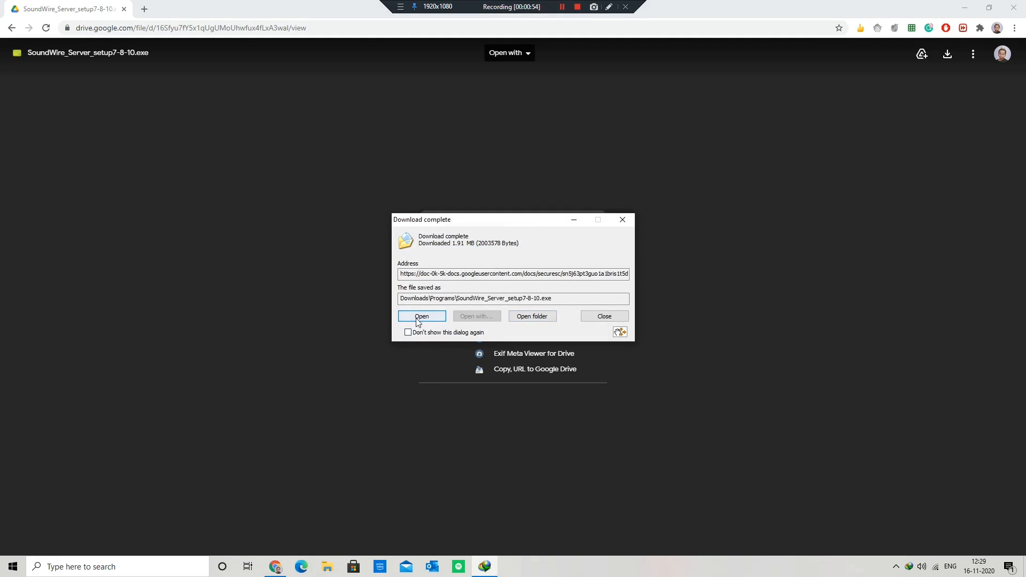
- Run the installer and accept the license agreement
{"action": "left_click", "coordinate": [422, 316]}
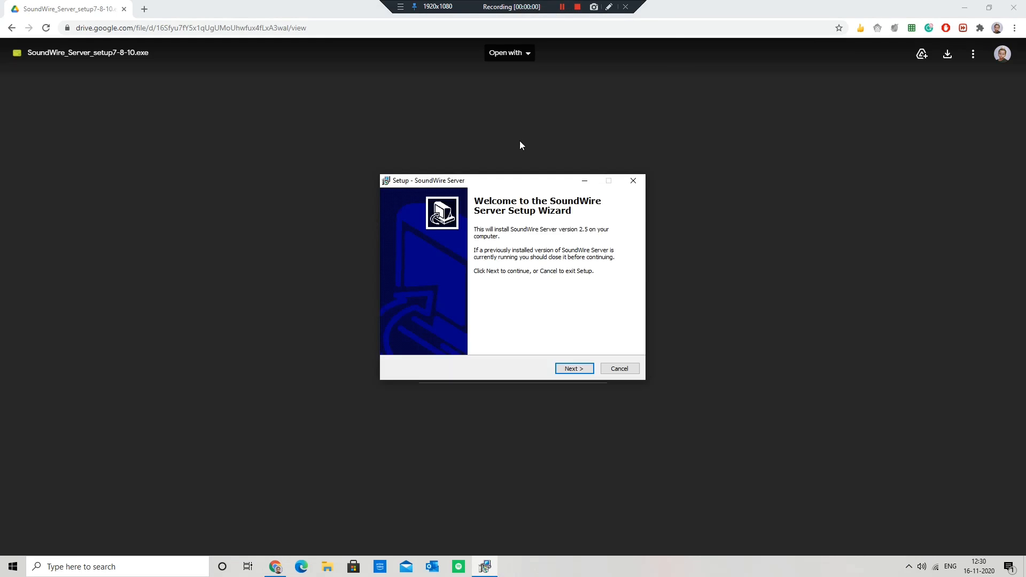
{"action": "mouse_move", "coordinate": [584, 207]}
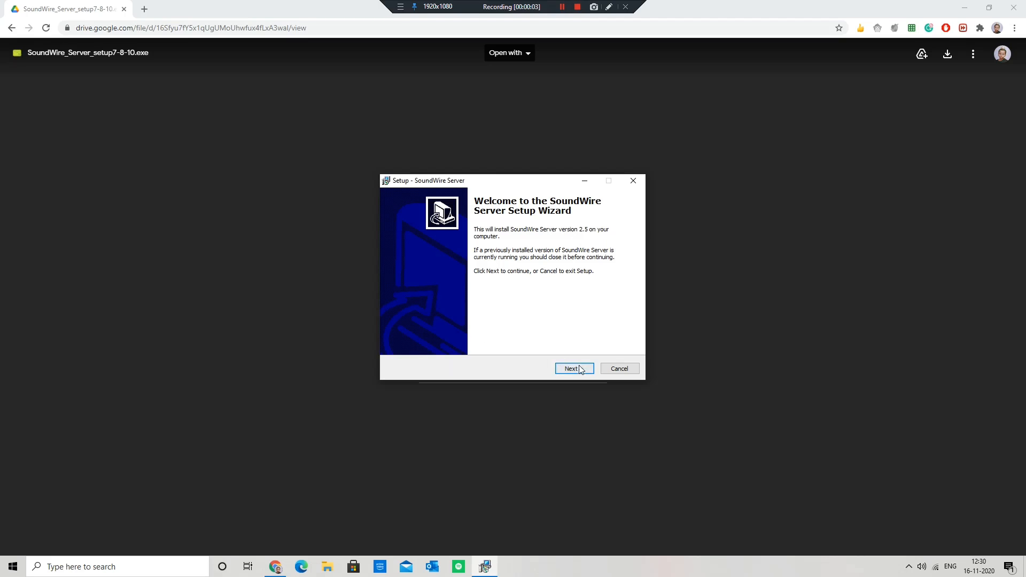
{"action": "left_click", "coordinate": [571, 369]}
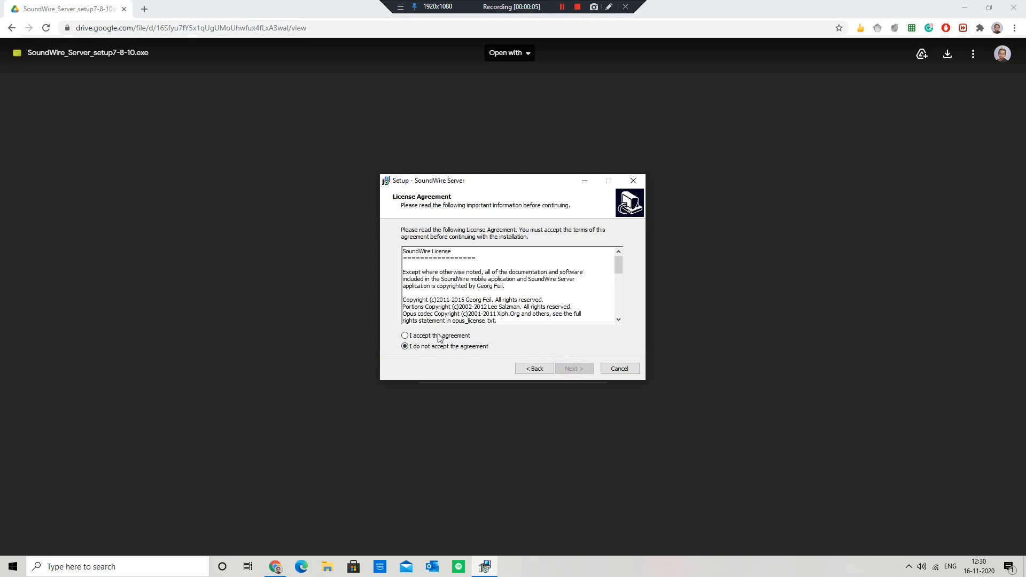
{"action": "left_click", "coordinate": [405, 336]}
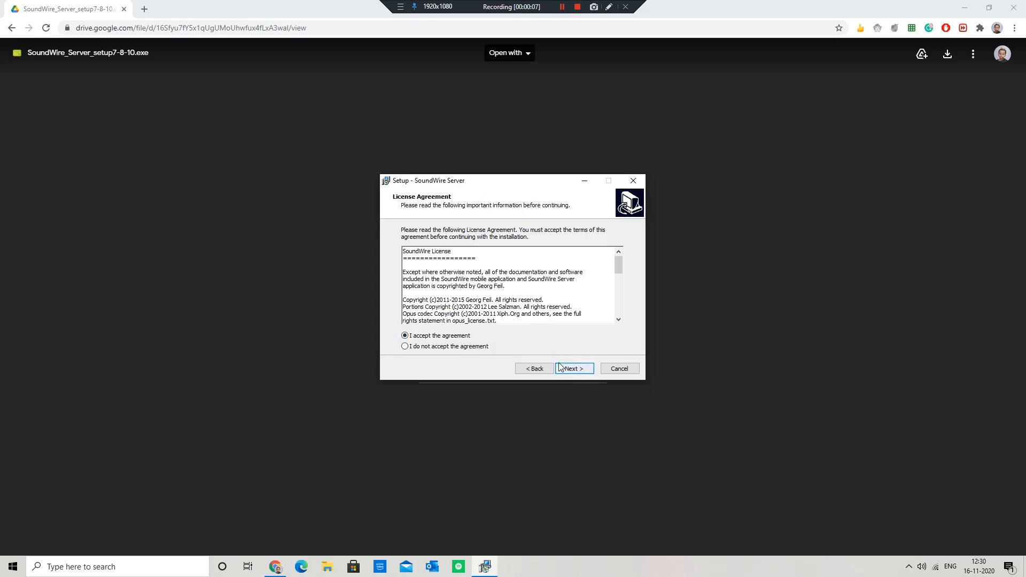
{"action": "left_click", "coordinate": [574, 369]}
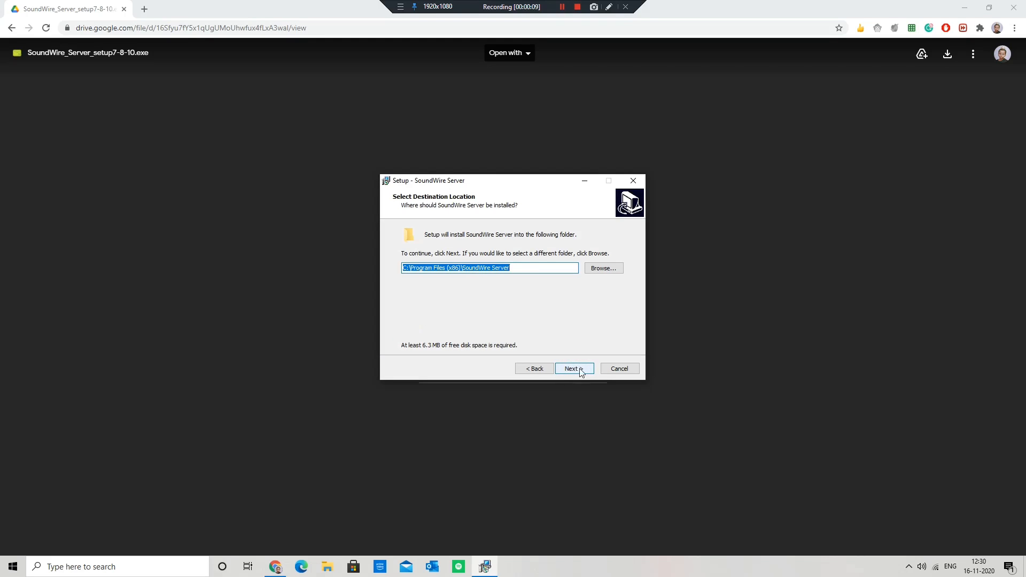
- Install to the default folder with a desktop icon and launch SoundWire Server on finish
{"action": "left_click", "coordinate": [575, 368]}
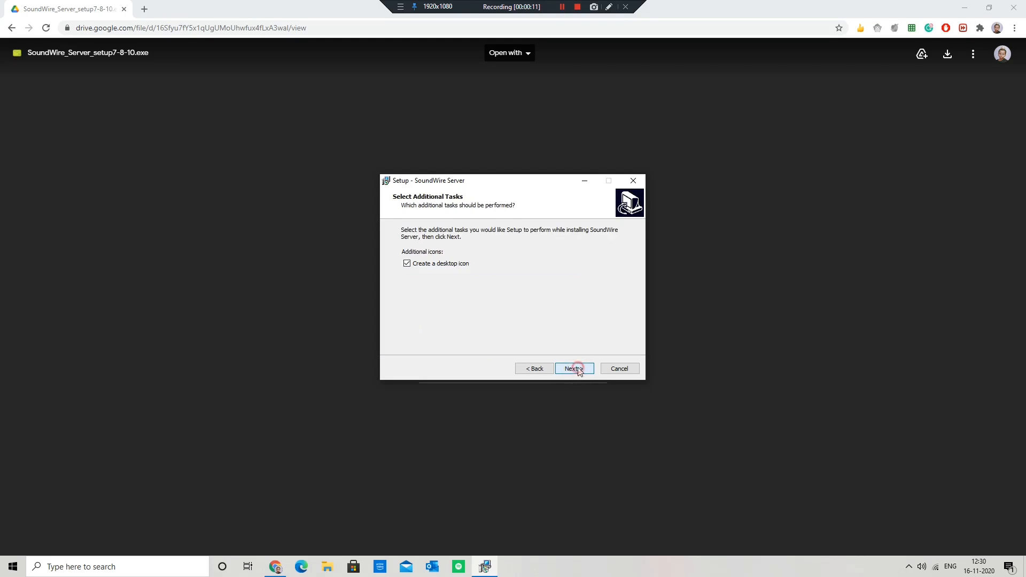
{"action": "left_click", "coordinate": [574, 369]}
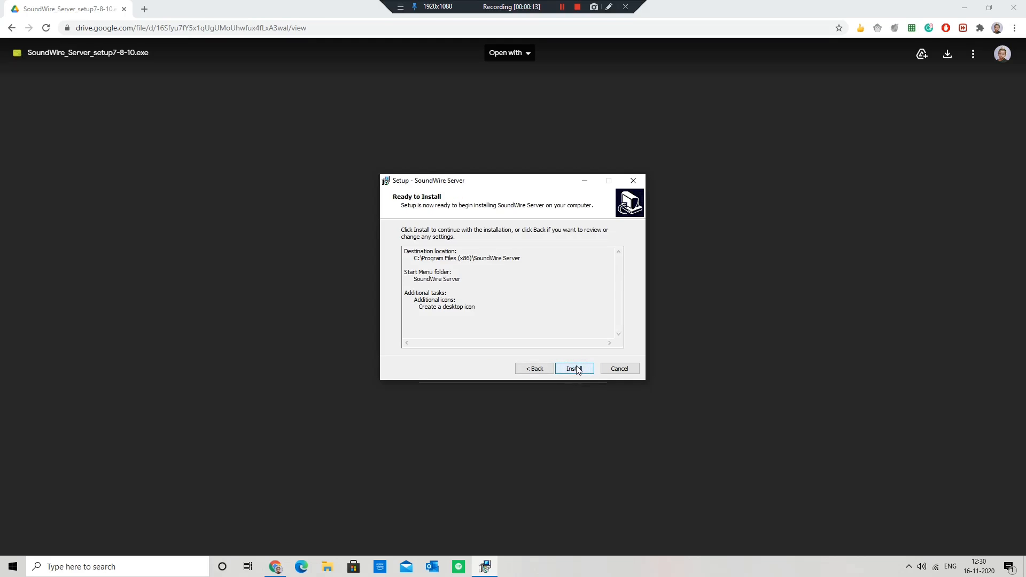
{"action": "left_click", "coordinate": [574, 369]}
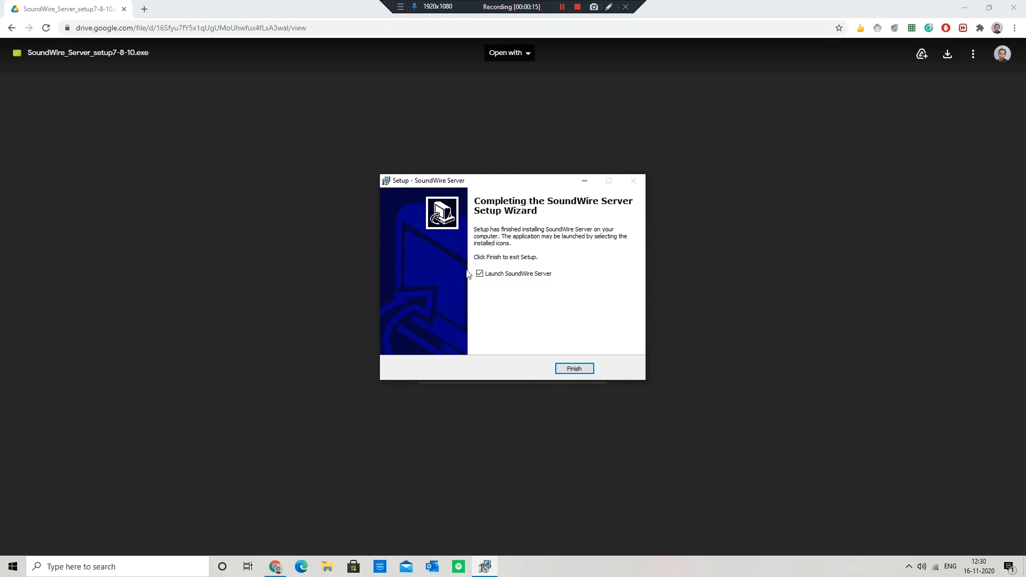
{"action": "left_click", "coordinate": [574, 368]}
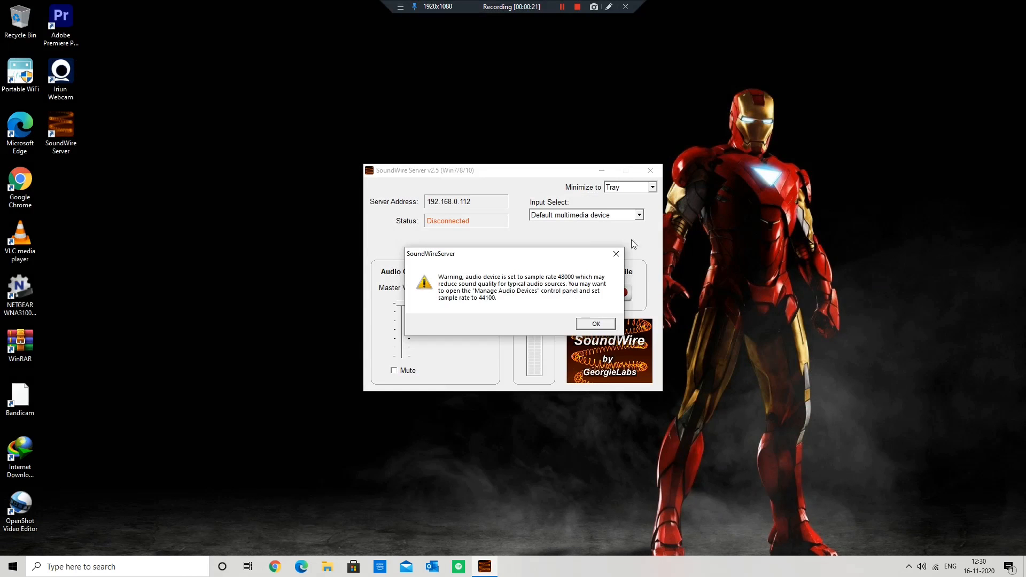
- Dismiss the sample-rate warning and keep Default multimedia device as audio input
{"action": "left_click", "coordinate": [595, 324]}
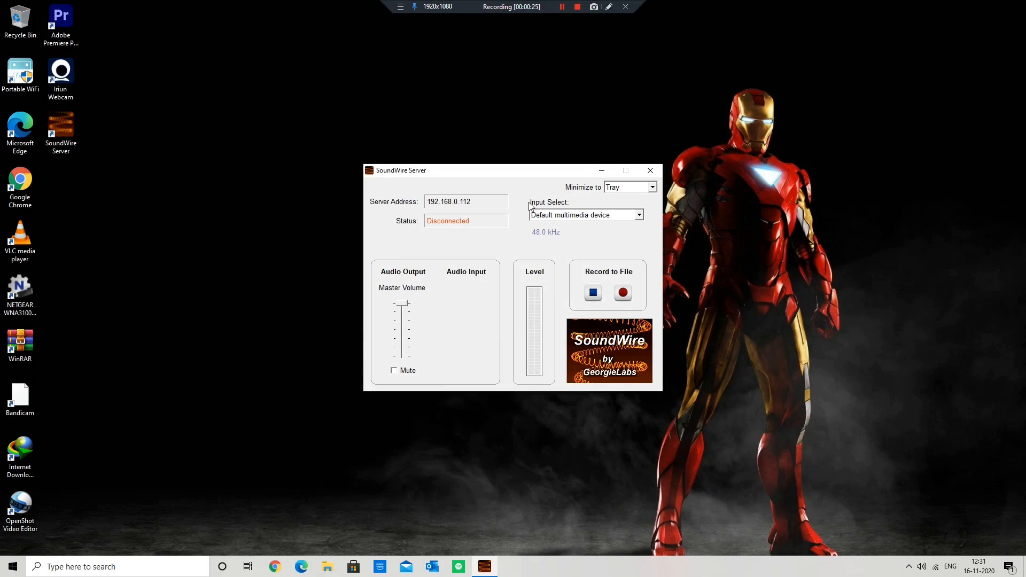
{"action": "mouse_move", "coordinate": [489, 197]}
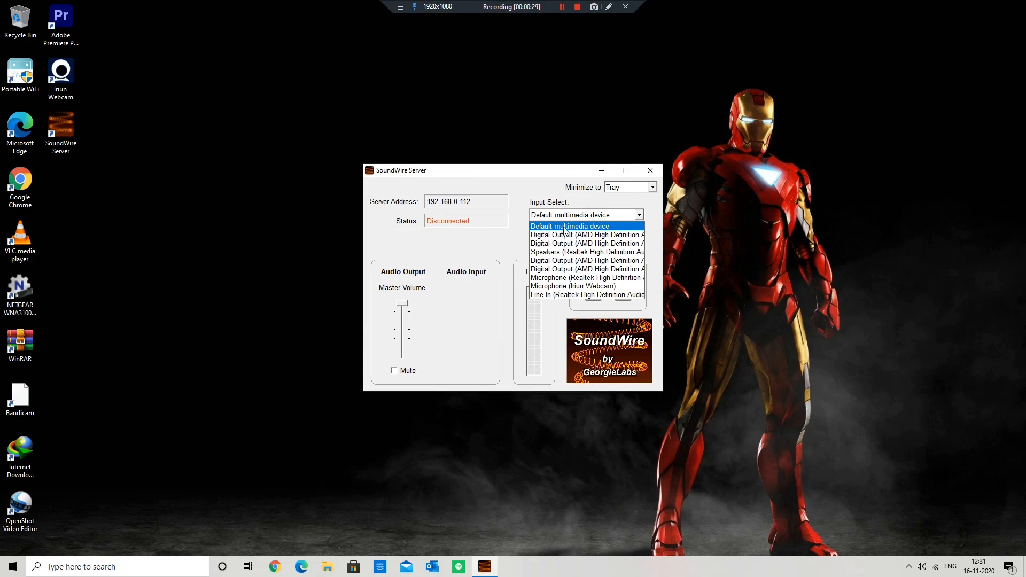
{"action": "left_click", "coordinate": [570, 226]}
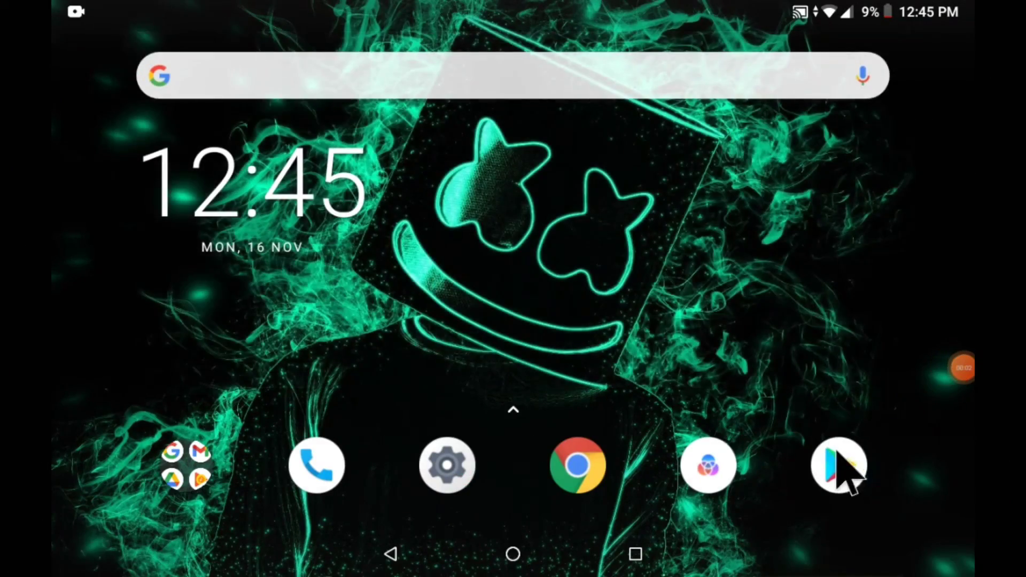
- Search Play Store for 'soundwire' and open the SoundWire (free) app page
{"action": "left_click", "coordinate": [837, 470]}
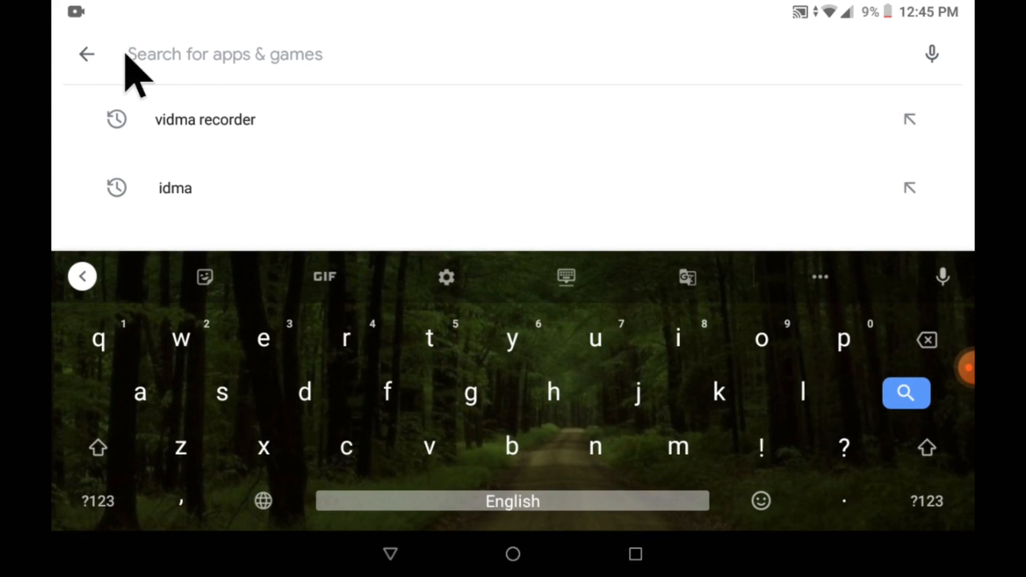
{"action": "type", "text": "s"}
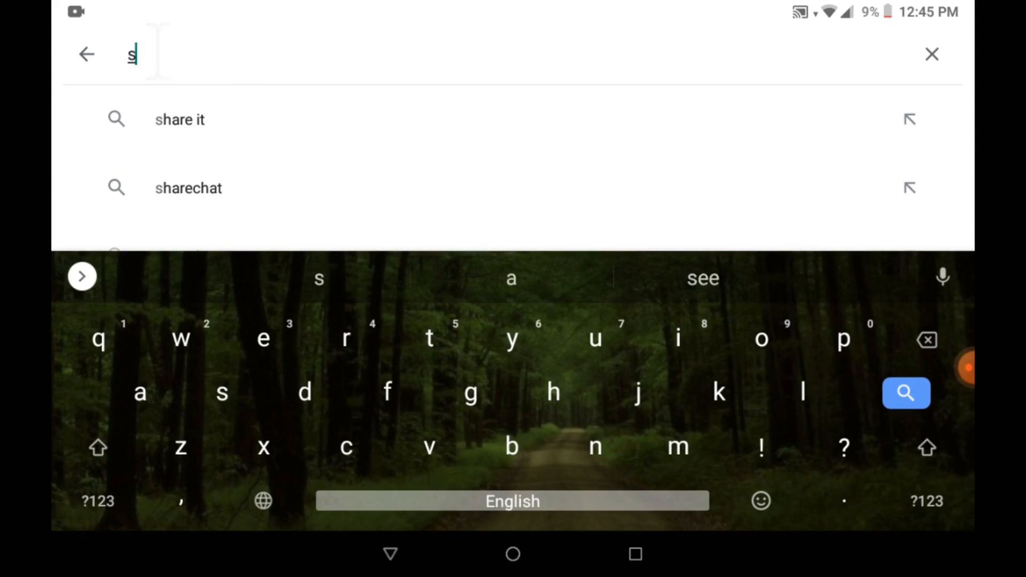
{"action": "type", "text": "oundw"}
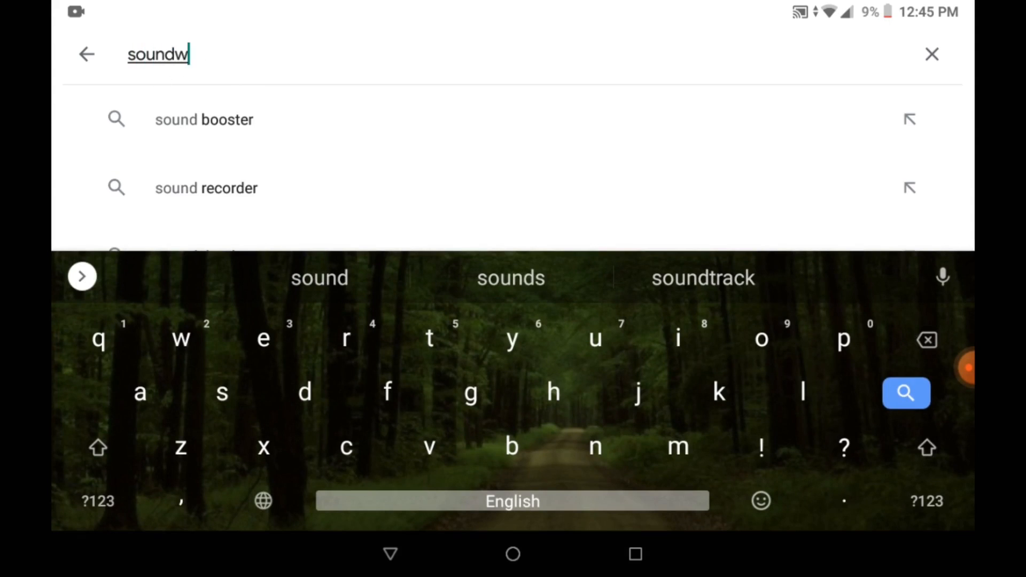
{"action": "type", "text": "ire"}
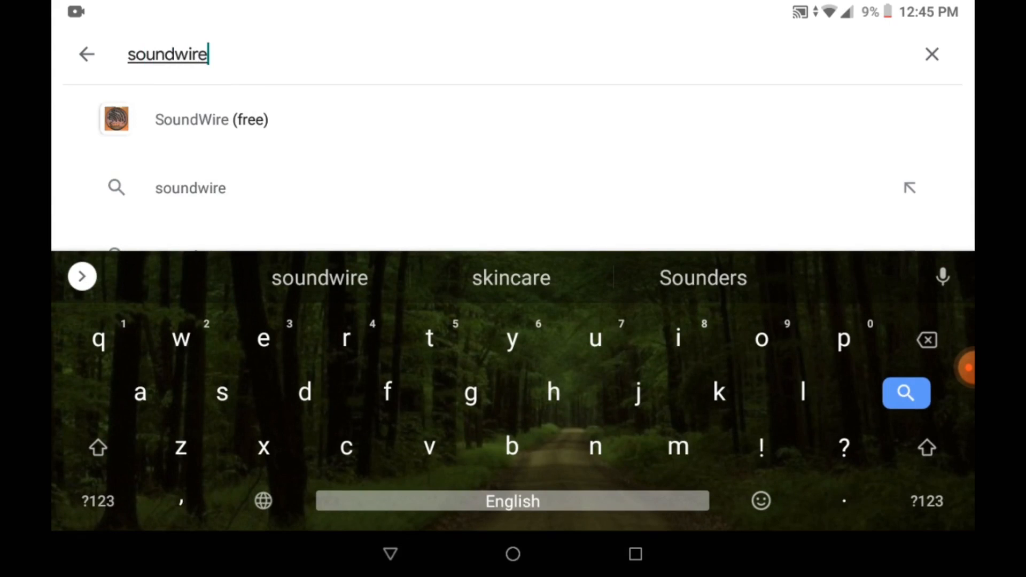
{"action": "mouse_move", "coordinate": [185, 128]}
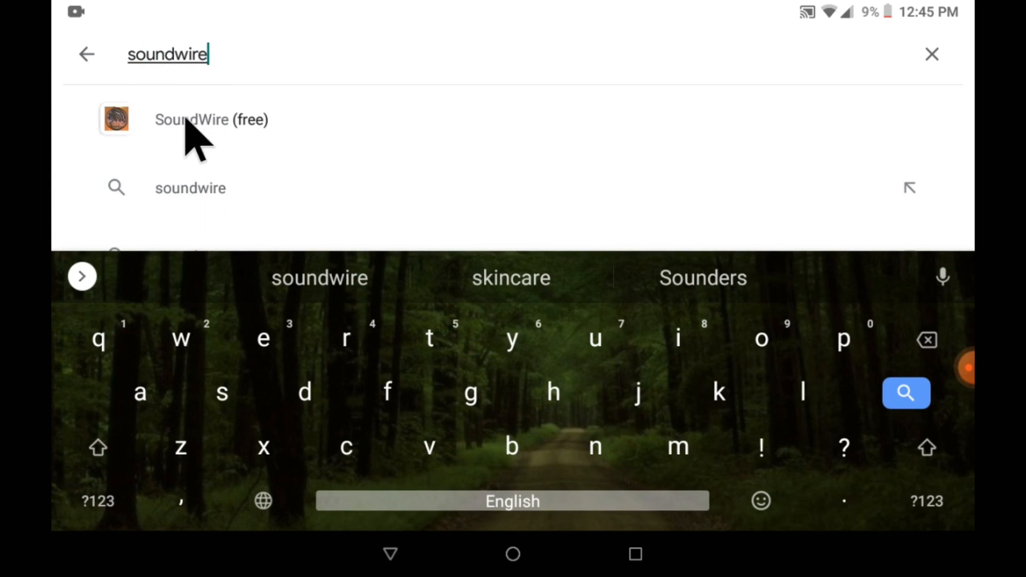
{"action": "left_click", "coordinate": [191, 120]}
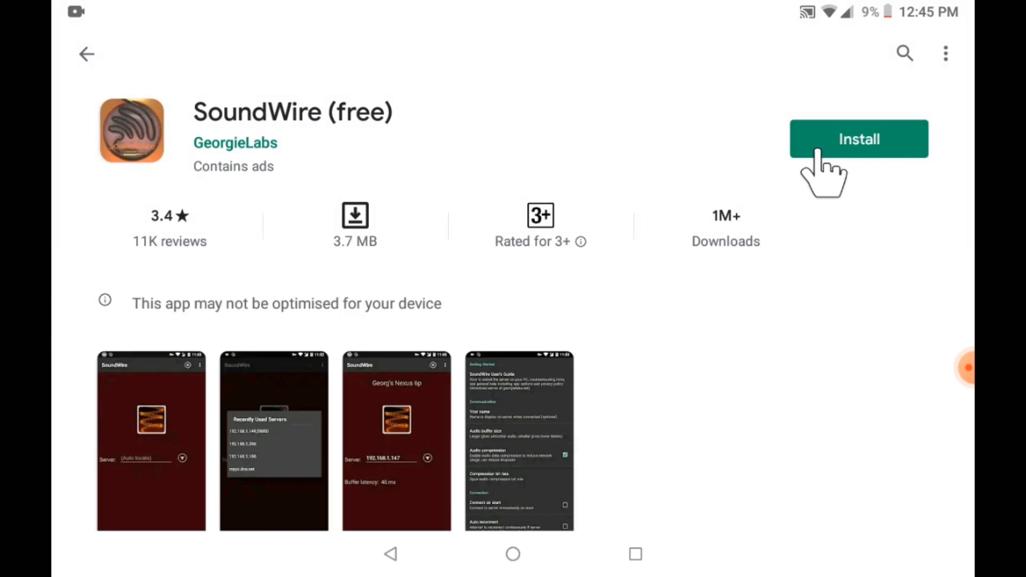
- Install SoundWire on the tablet and launch it
{"action": "left_click", "coordinate": [858, 139]}
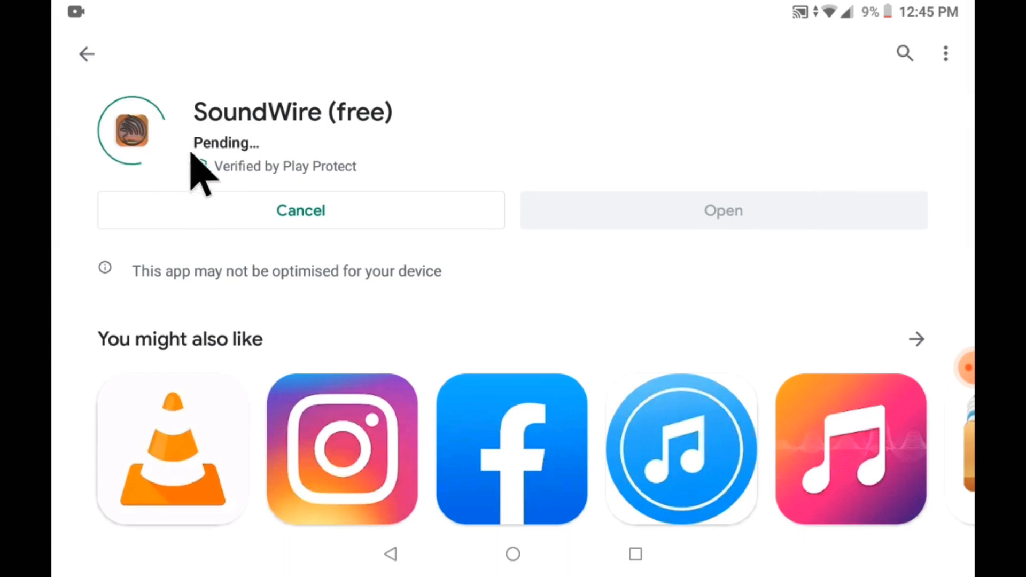
{"action": "mouse_move", "coordinate": [288, 160]}
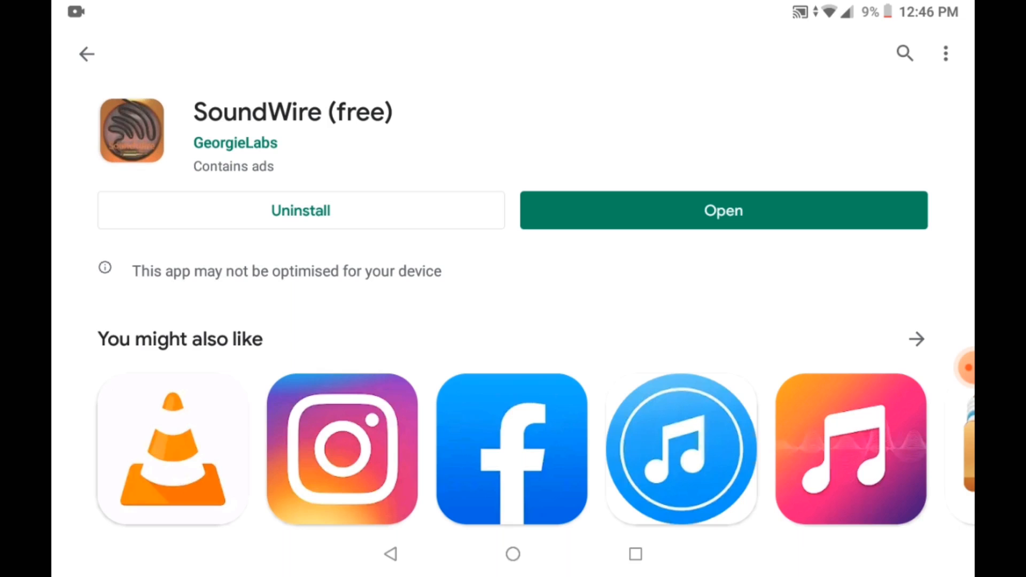
{"action": "left_click", "coordinate": [723, 211]}
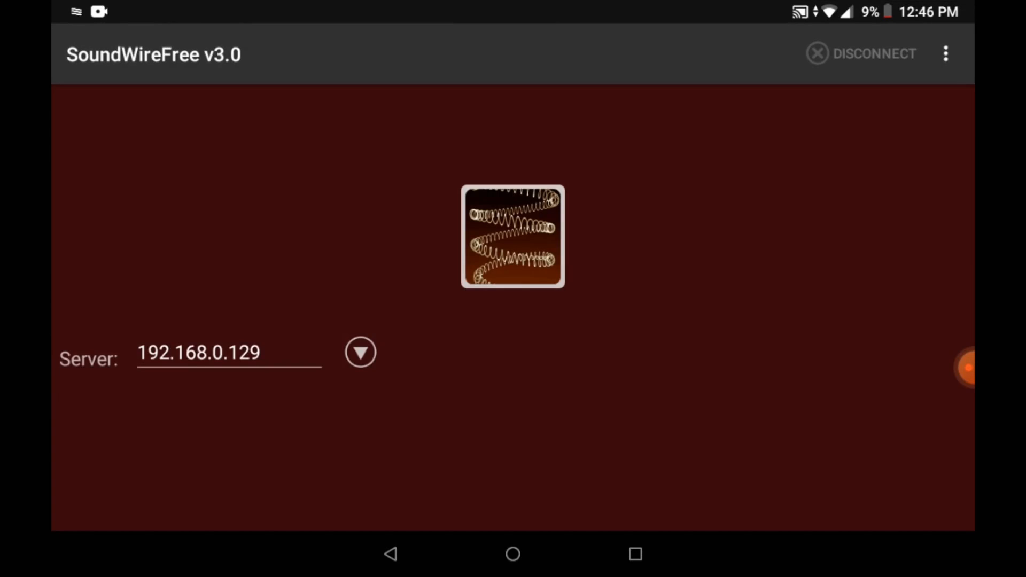
{"action": "mouse_move", "coordinate": [309, 455]}
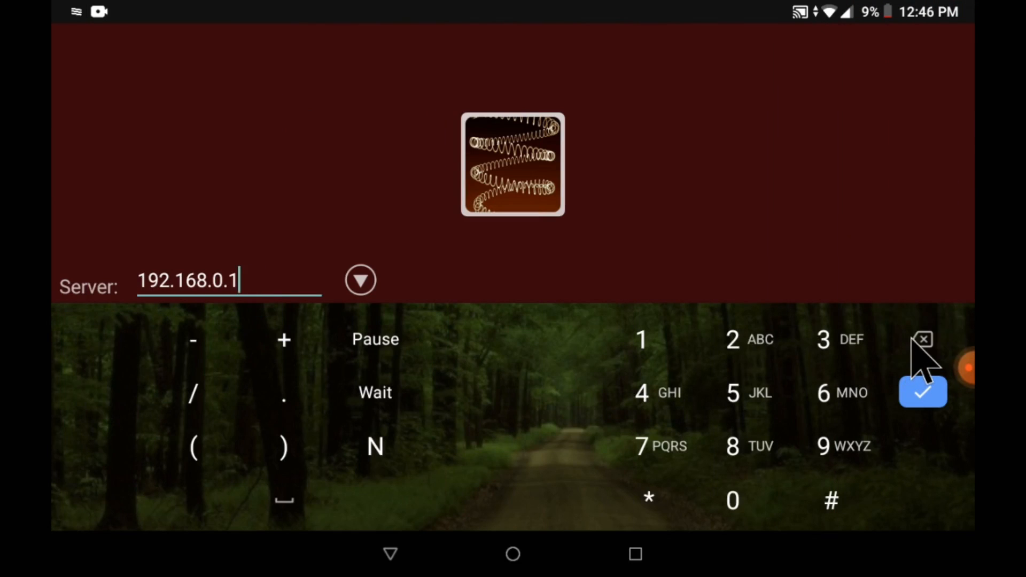
- Enter server address 192.168.0.112 and connect so the PC reports Connected
{"action": "left_click", "coordinate": [926, 339]}
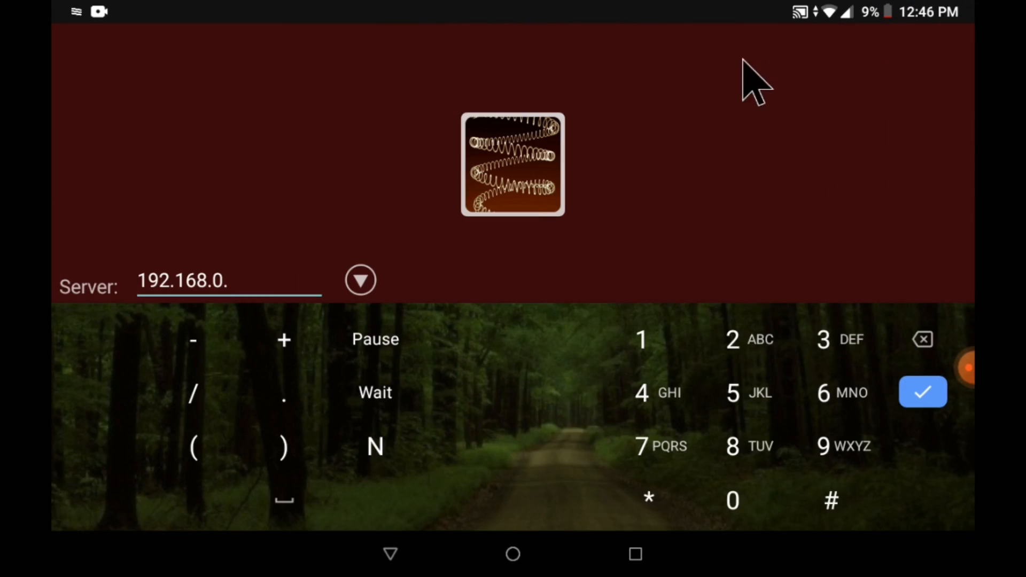
{"action": "left_click", "coordinate": [644, 338]}
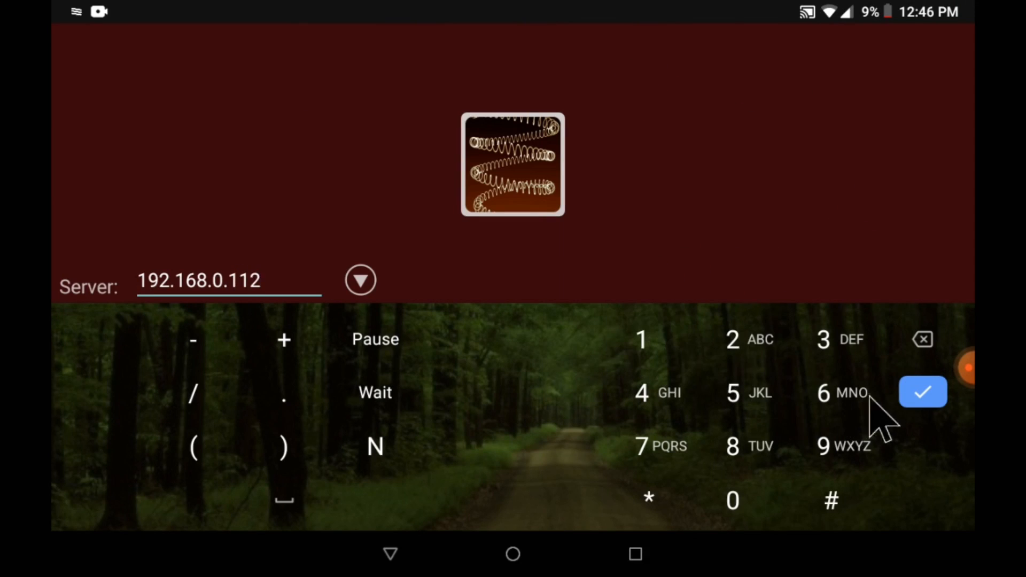
{"action": "left_click", "coordinate": [923, 392]}
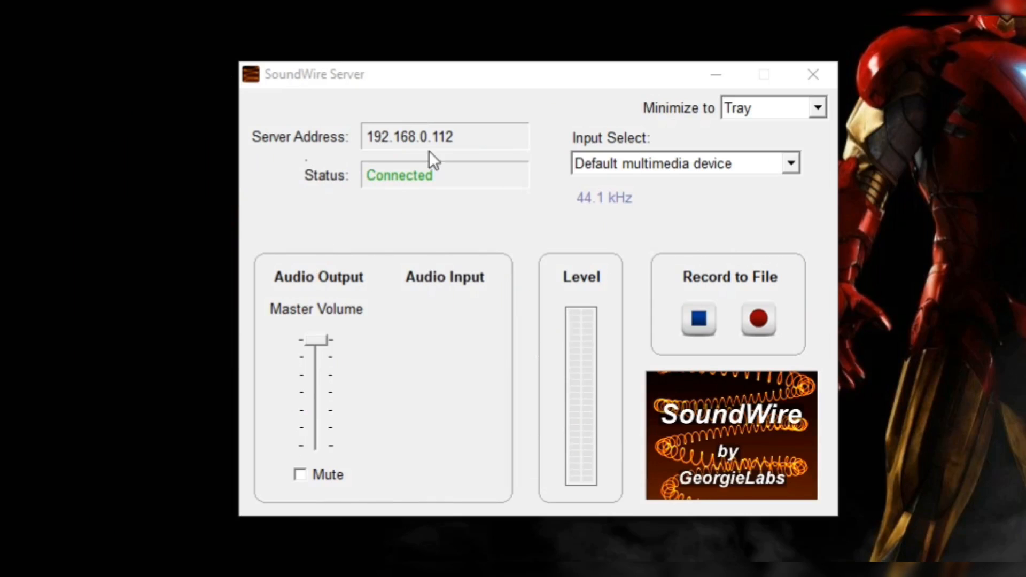
{"action": "mouse_move", "coordinate": [347, 202]}
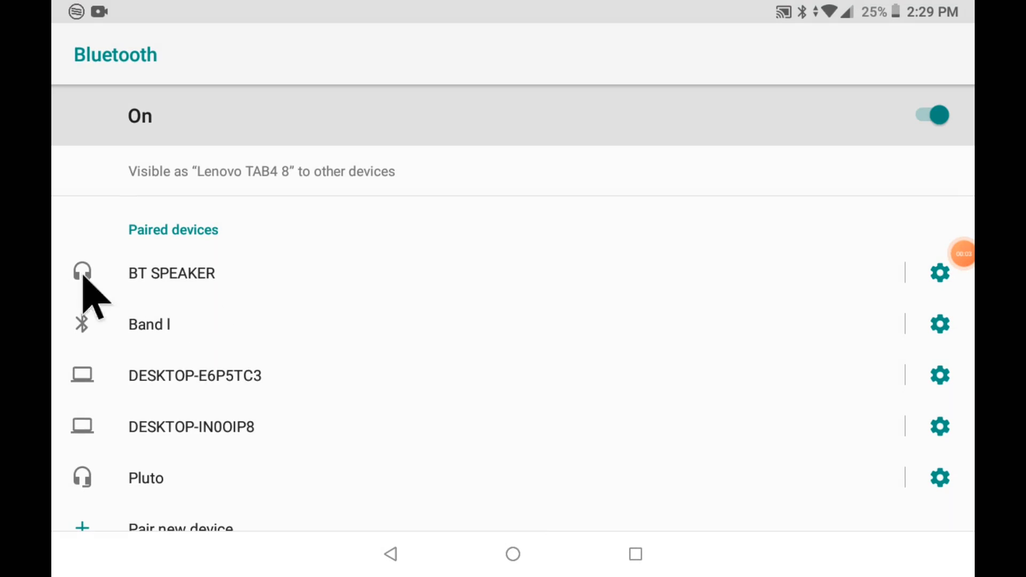
- Connect the tablet to the paired BT SPEAKER in Bluetooth settings
{"action": "left_click", "coordinate": [171, 273]}
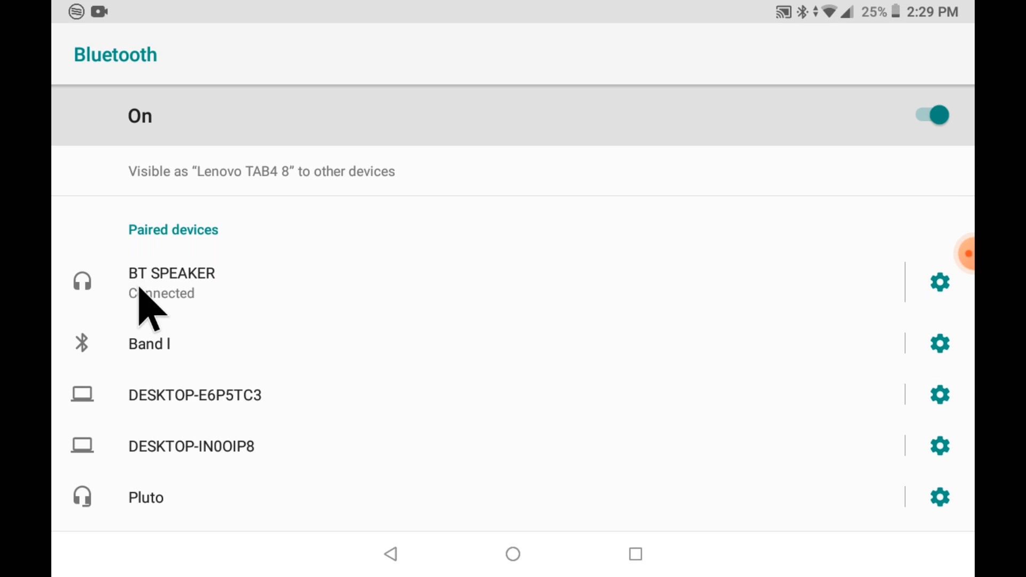
{"action": "mouse_move", "coordinate": [361, 511]}
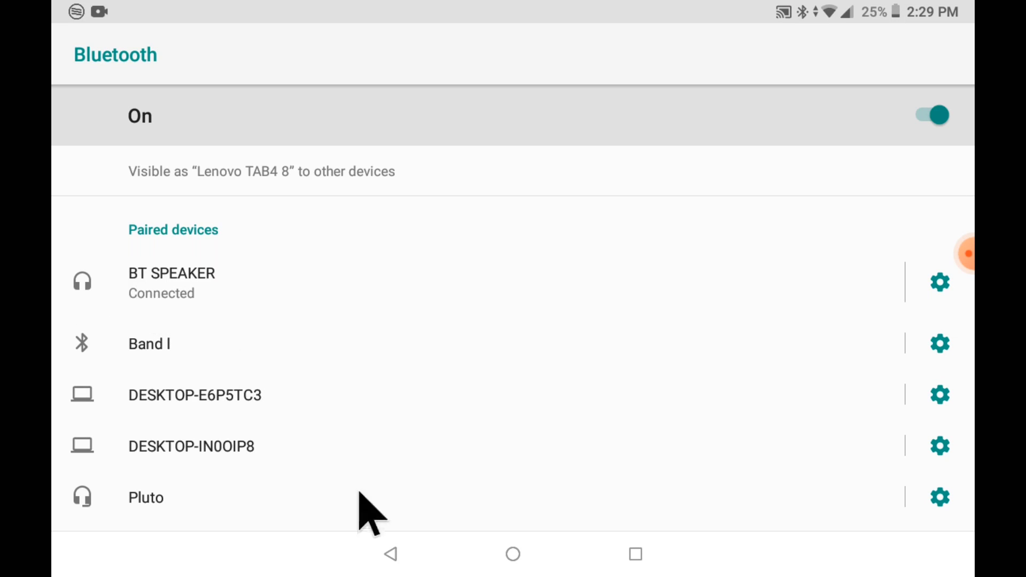